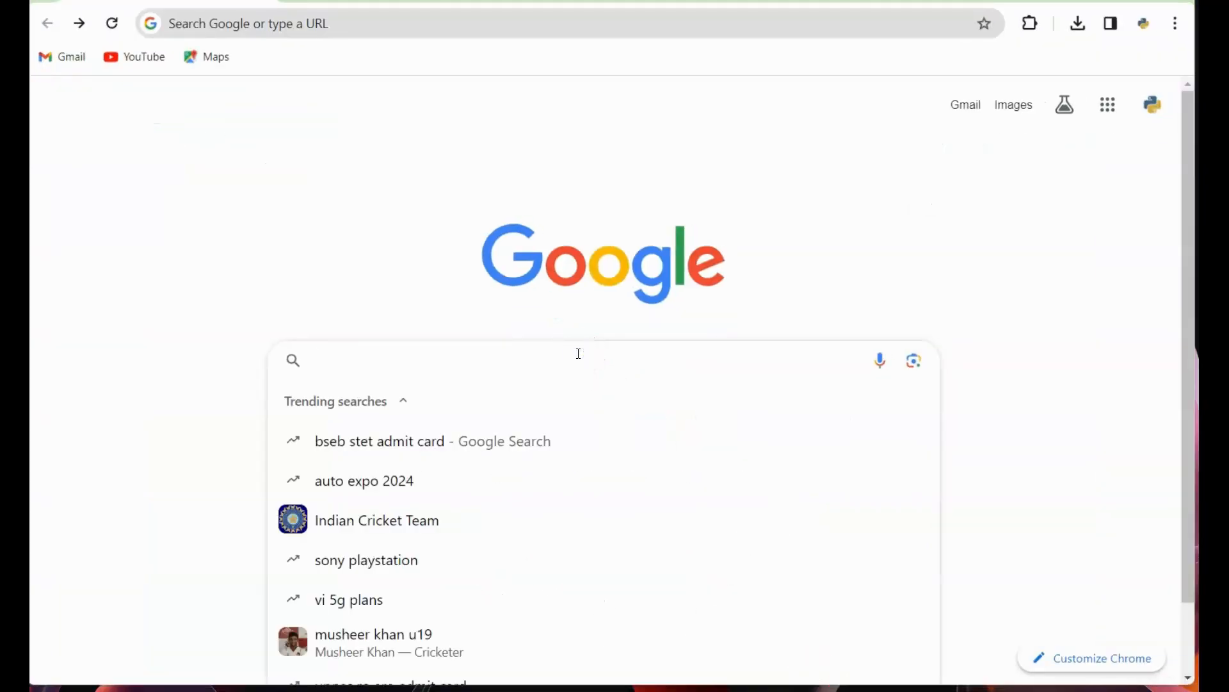
Search Google for 'python' and go to the official python.org homepage.
{"action": "type", "text": "python"}
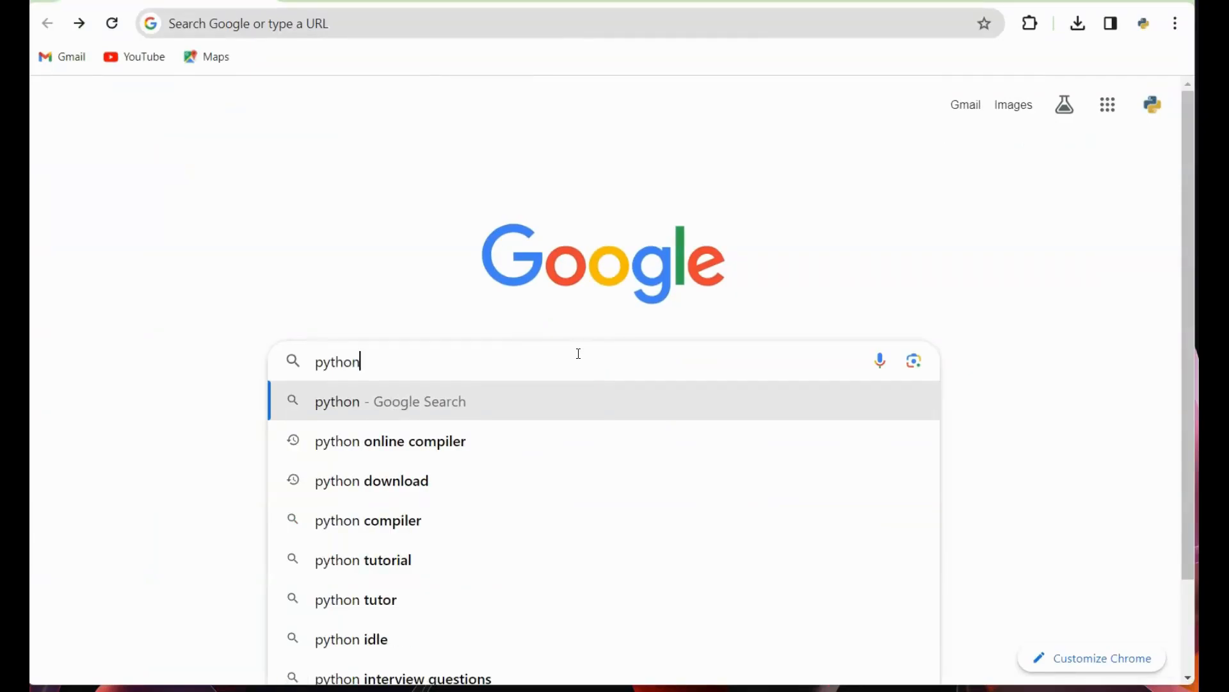
{"action": "left_click", "coordinate": [389, 401]}
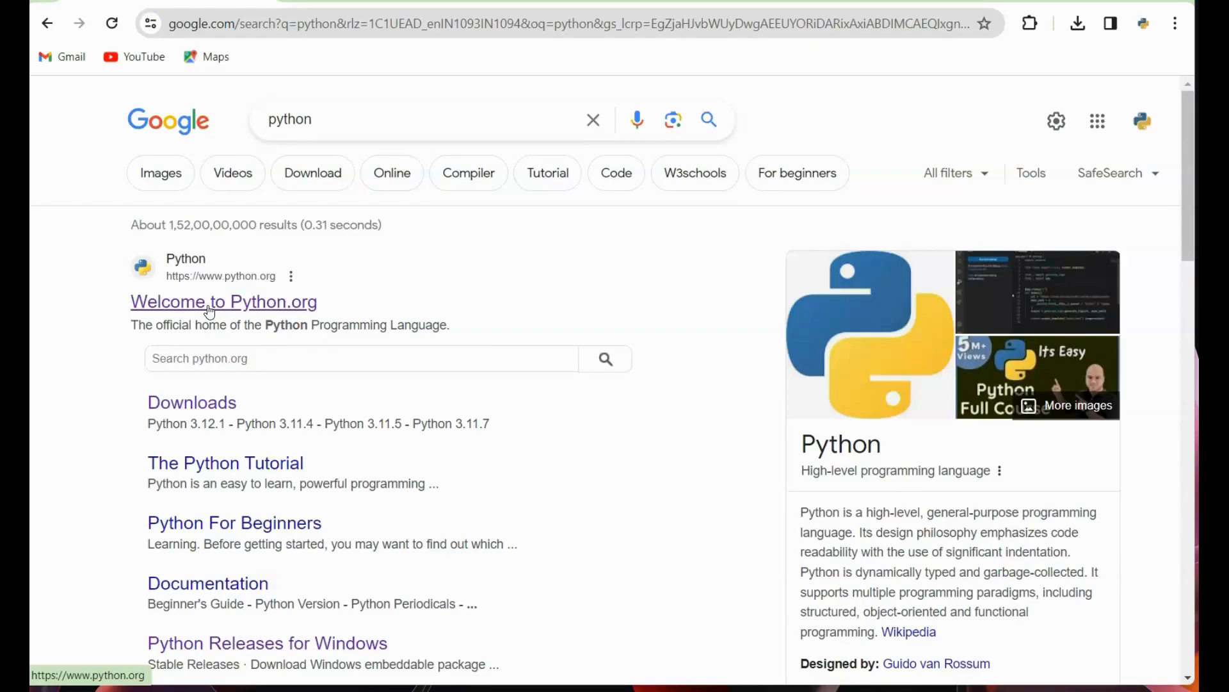
{"action": "left_click", "coordinate": [223, 301]}
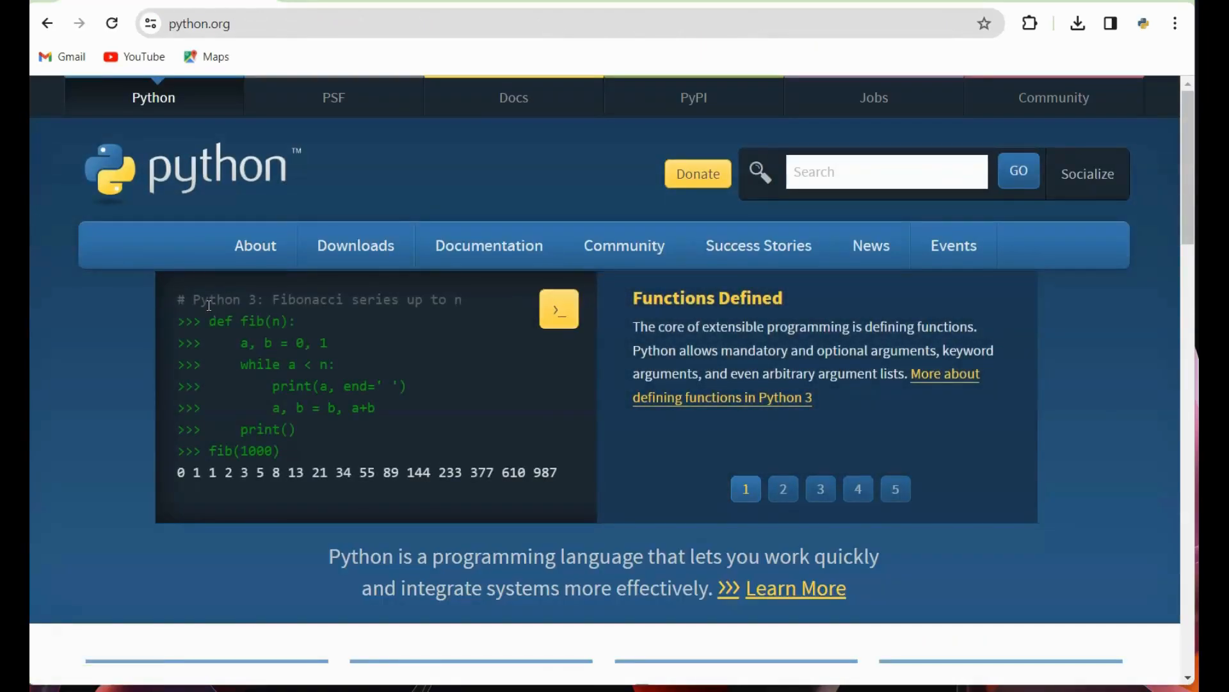
Reach the Python Releases for Windows page and scroll to the Python 3.11.7 downloads.
{"action": "left_click", "coordinate": [354, 246]}
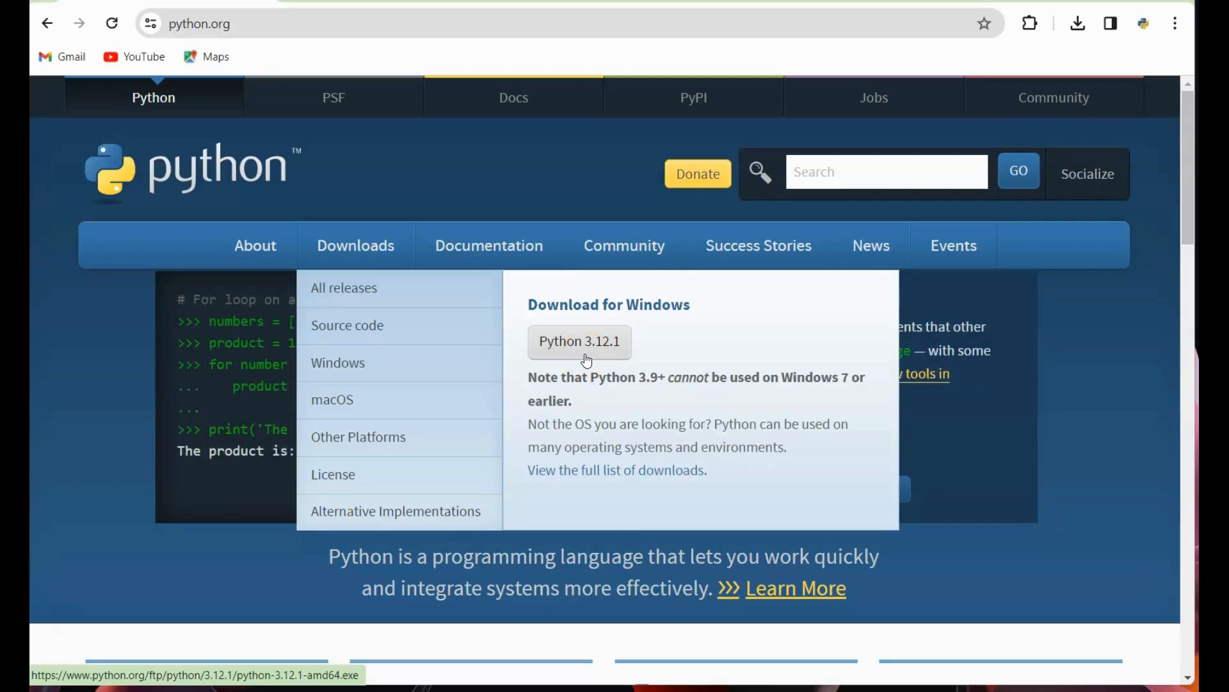
{"action": "mouse_move", "coordinate": [435, 372]}
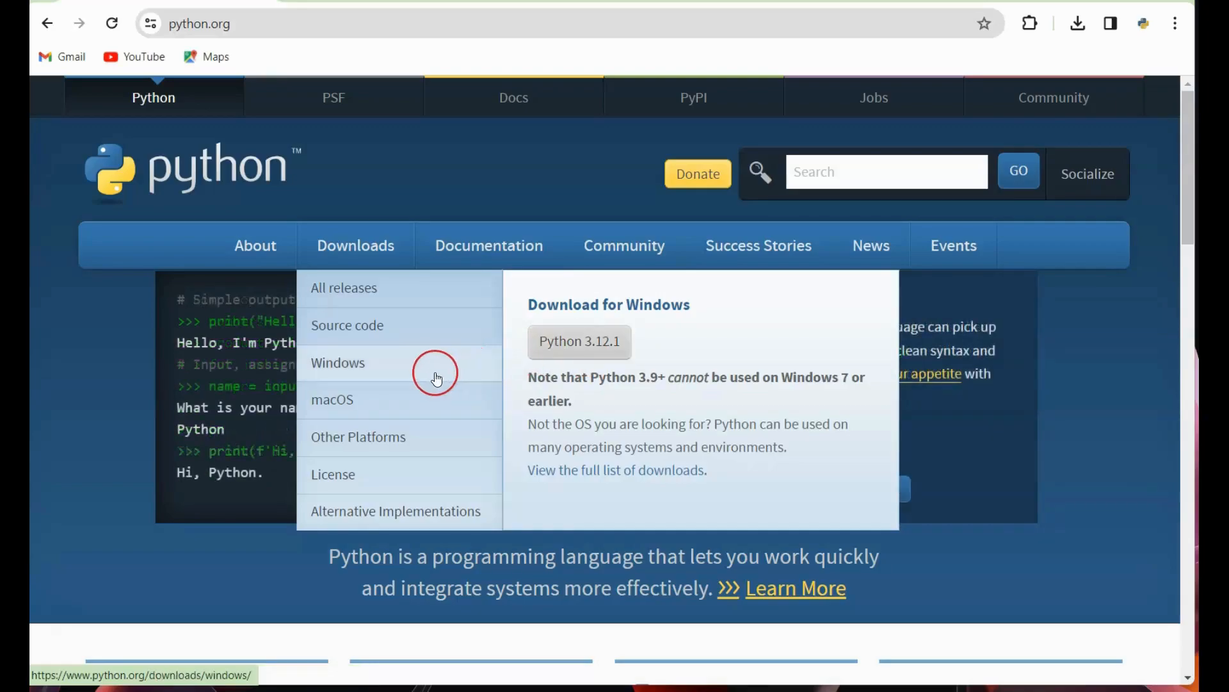
{"action": "left_click", "coordinate": [338, 362]}
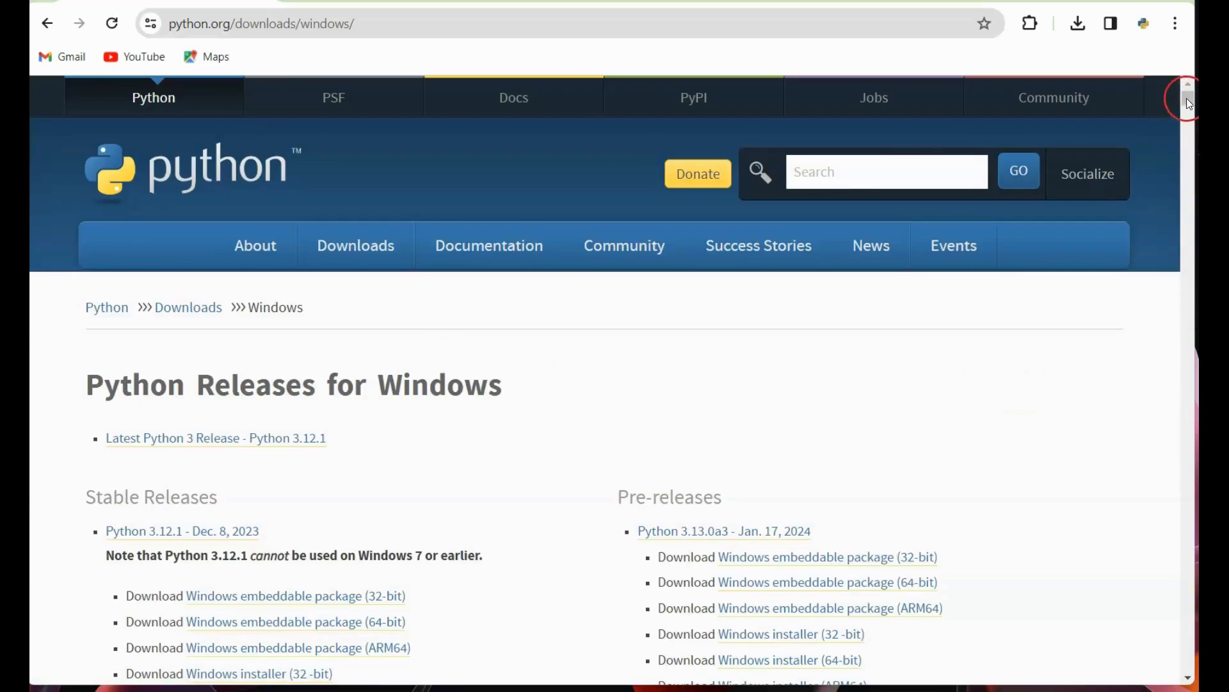
{"action": "scroll", "scroll_direction": "down", "scroll_amount": 3}
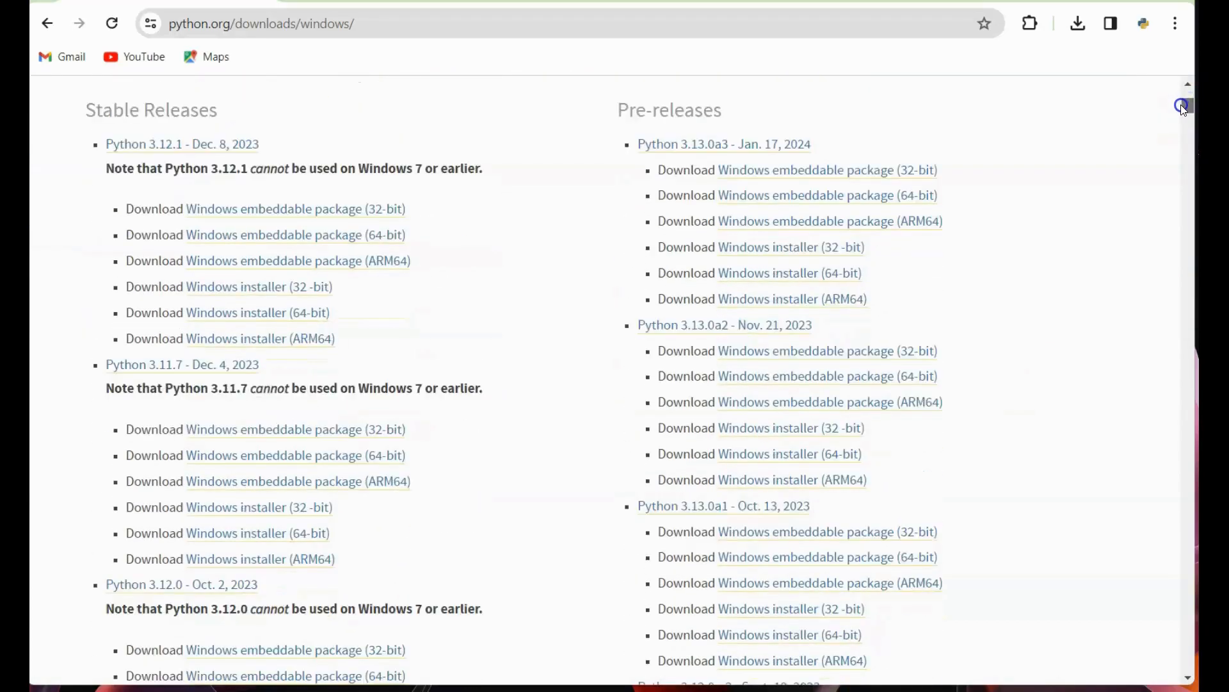
{"action": "scroll", "scroll_direction": "down", "scroll_amount": 3}
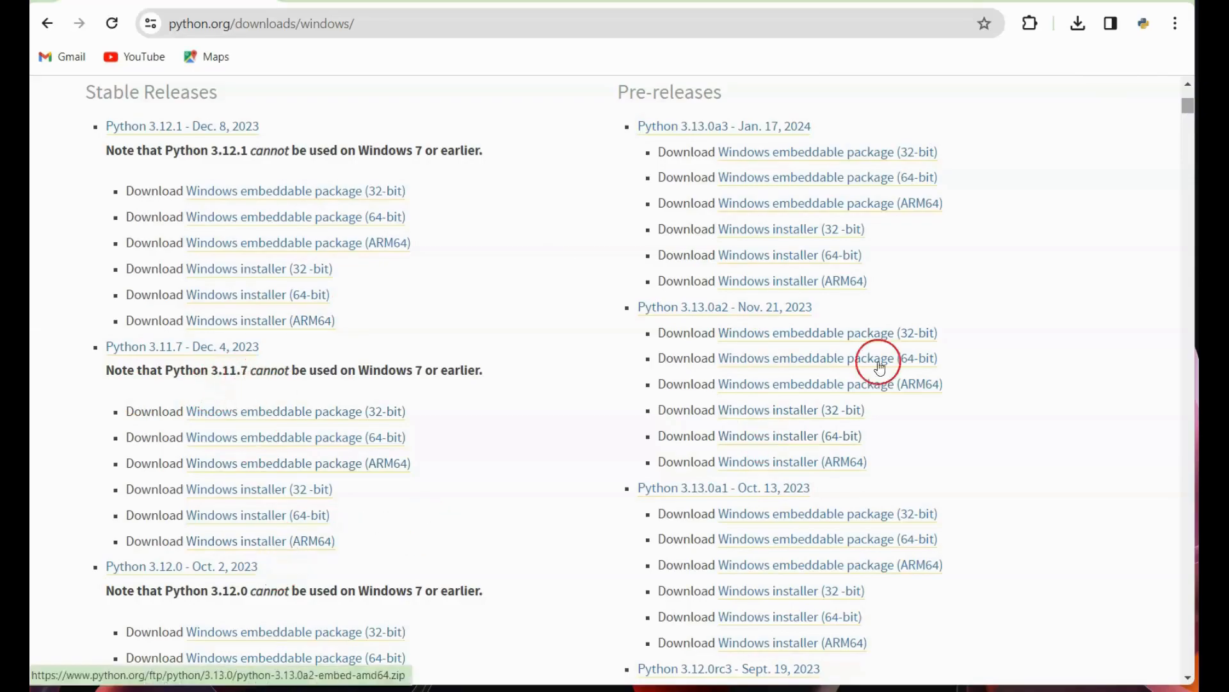
{"action": "scroll", "scroll_direction": "down", "scroll_amount": 3}
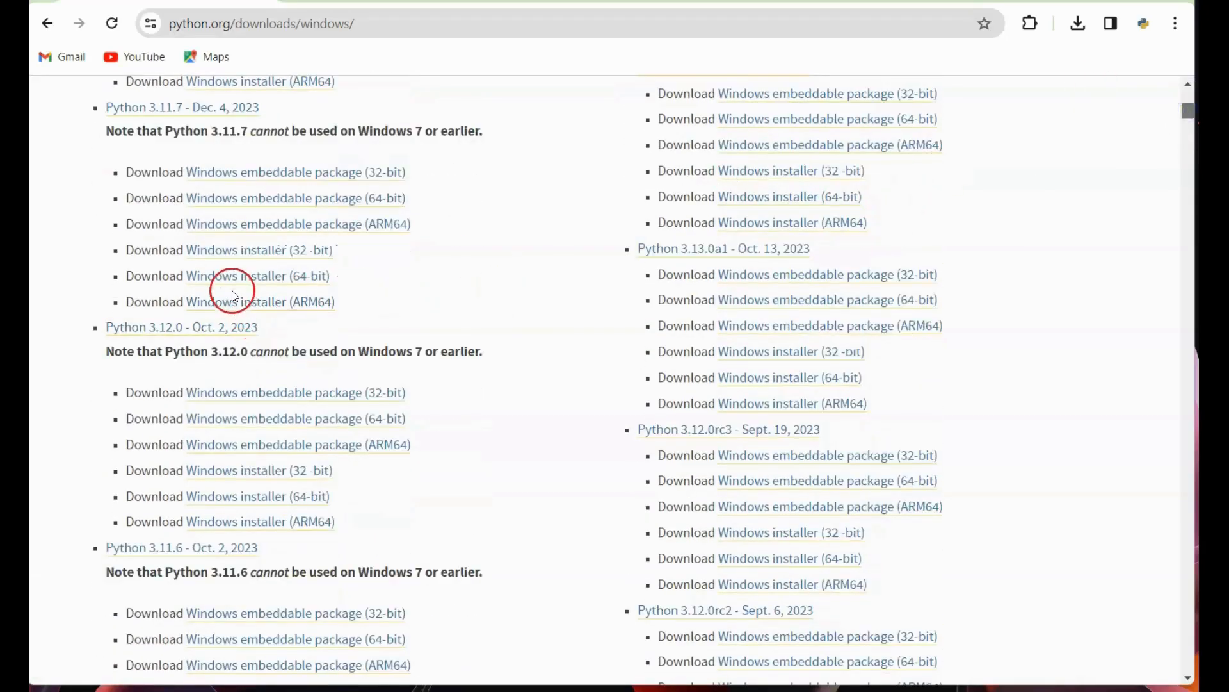
{"action": "mouse_move", "coordinate": [306, 284]}
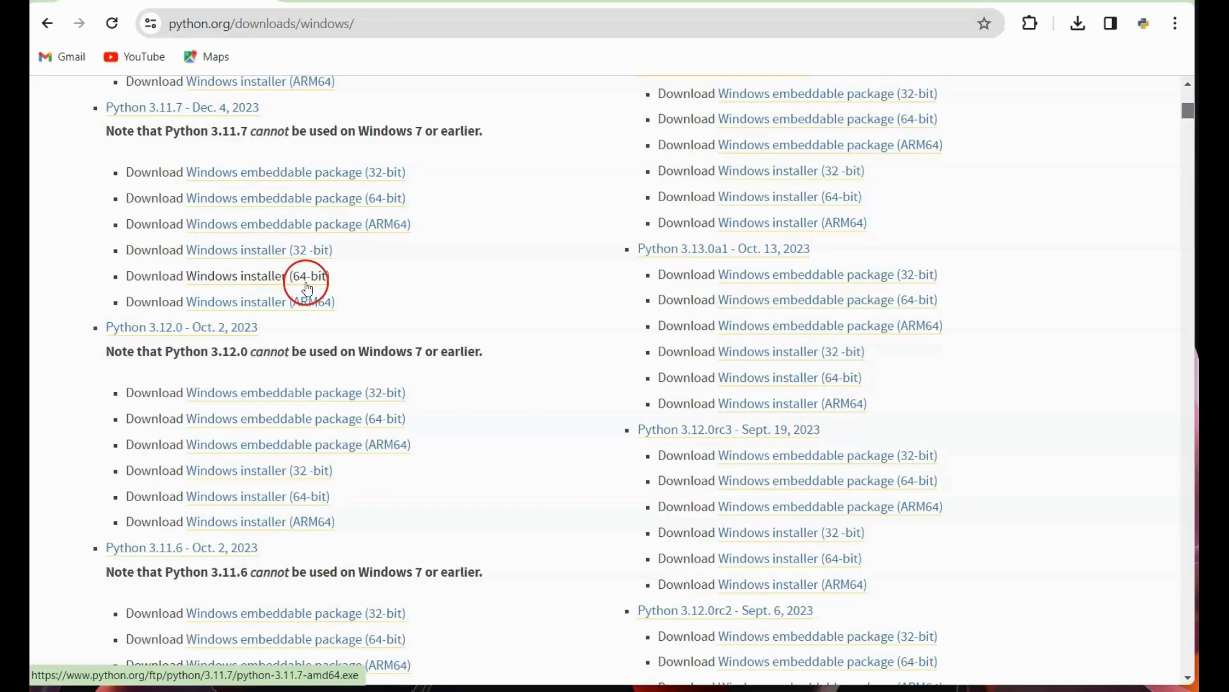
Download the 3.11.7 64-bit Windows installer and install it with python.exe added to PATH.
{"action": "left_click", "coordinate": [257, 276]}
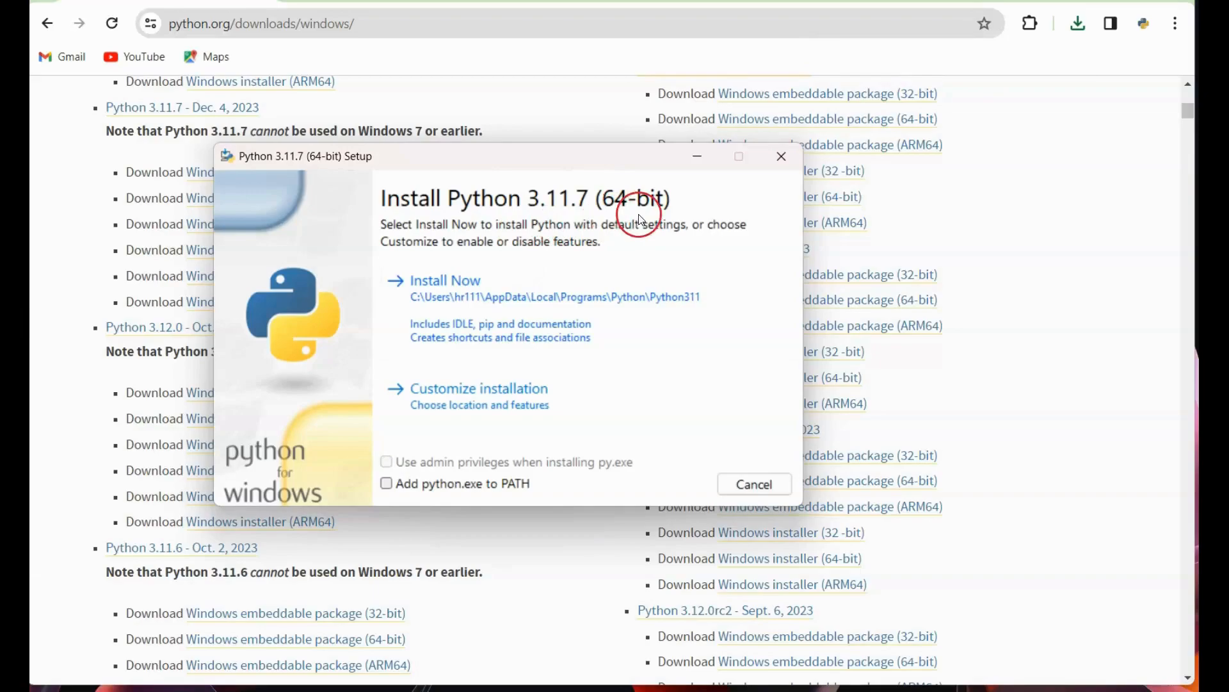
{"action": "mouse_move", "coordinate": [510, 241]}
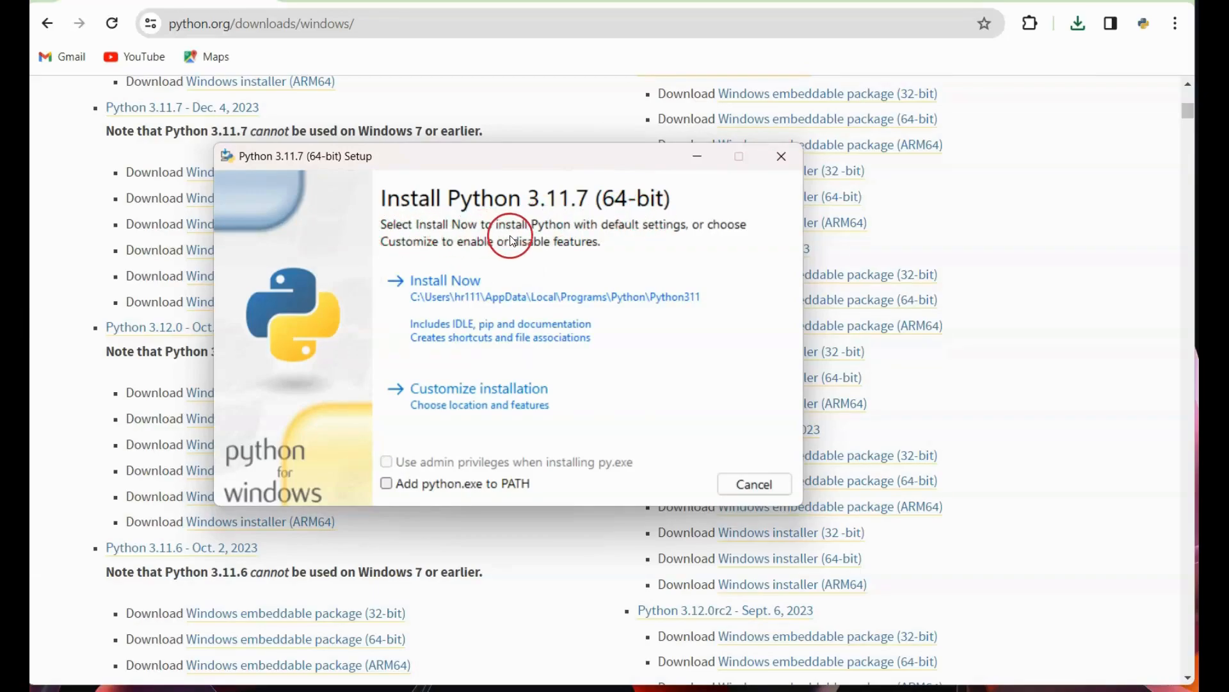
{"action": "mouse_move", "coordinate": [617, 237]}
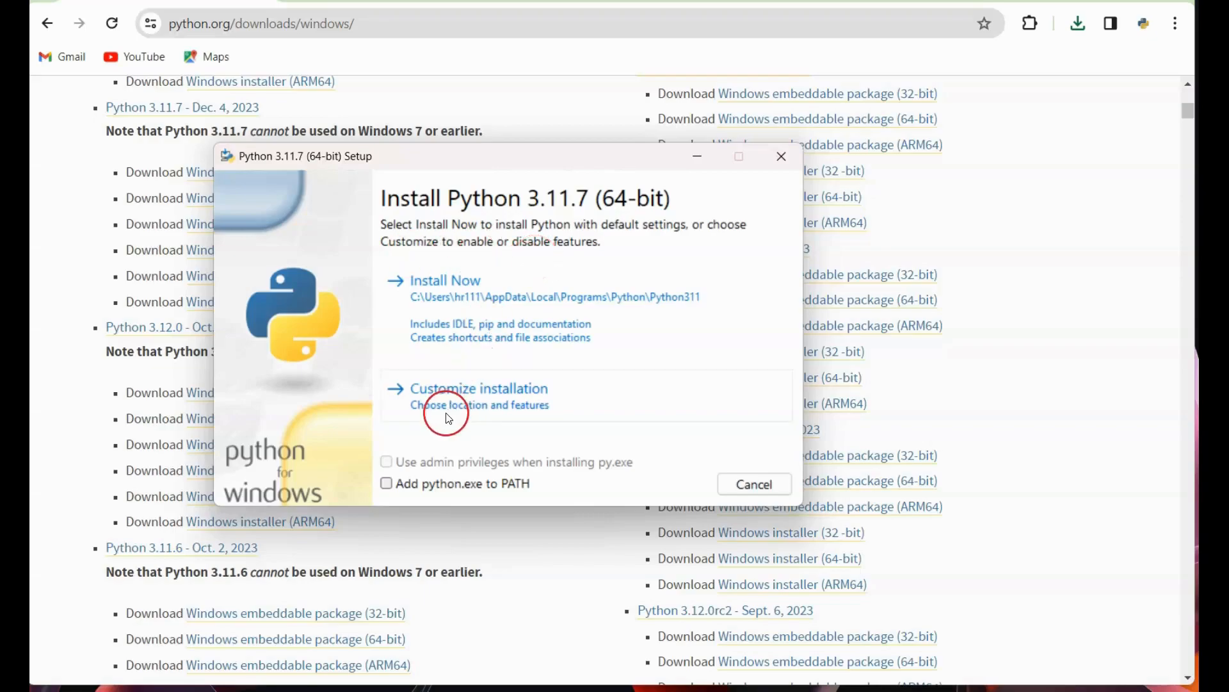
{"action": "mouse_move", "coordinate": [447, 482]}
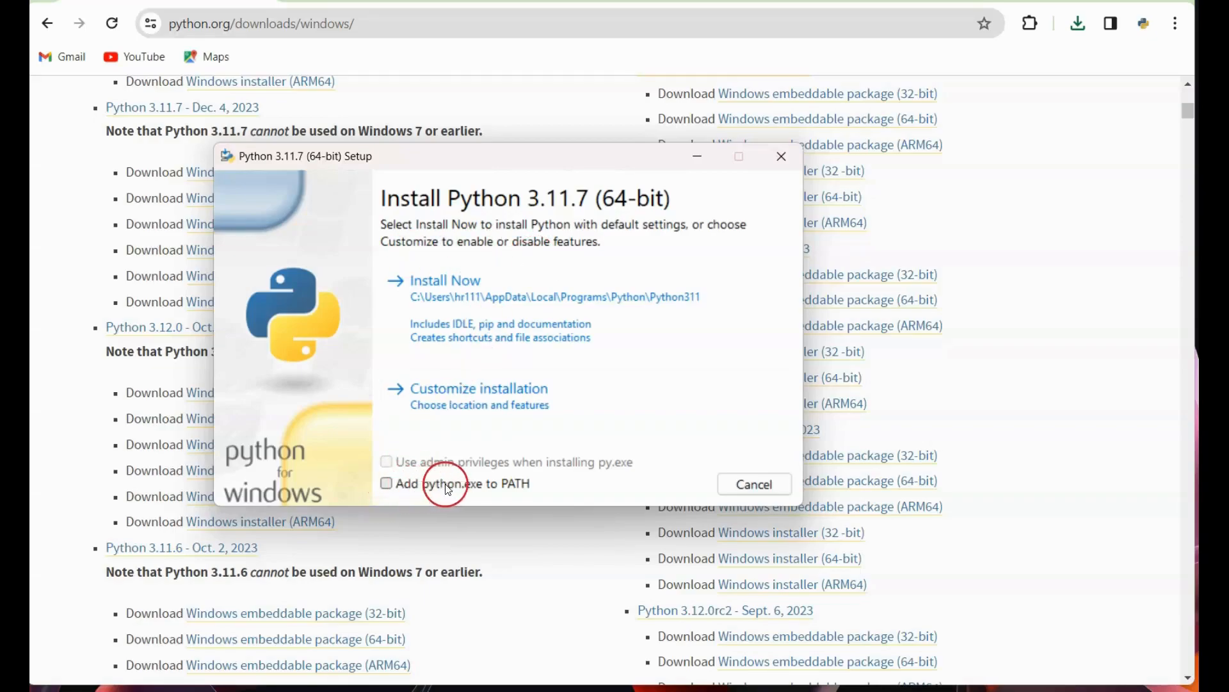
{"action": "left_click", "coordinate": [386, 482]}
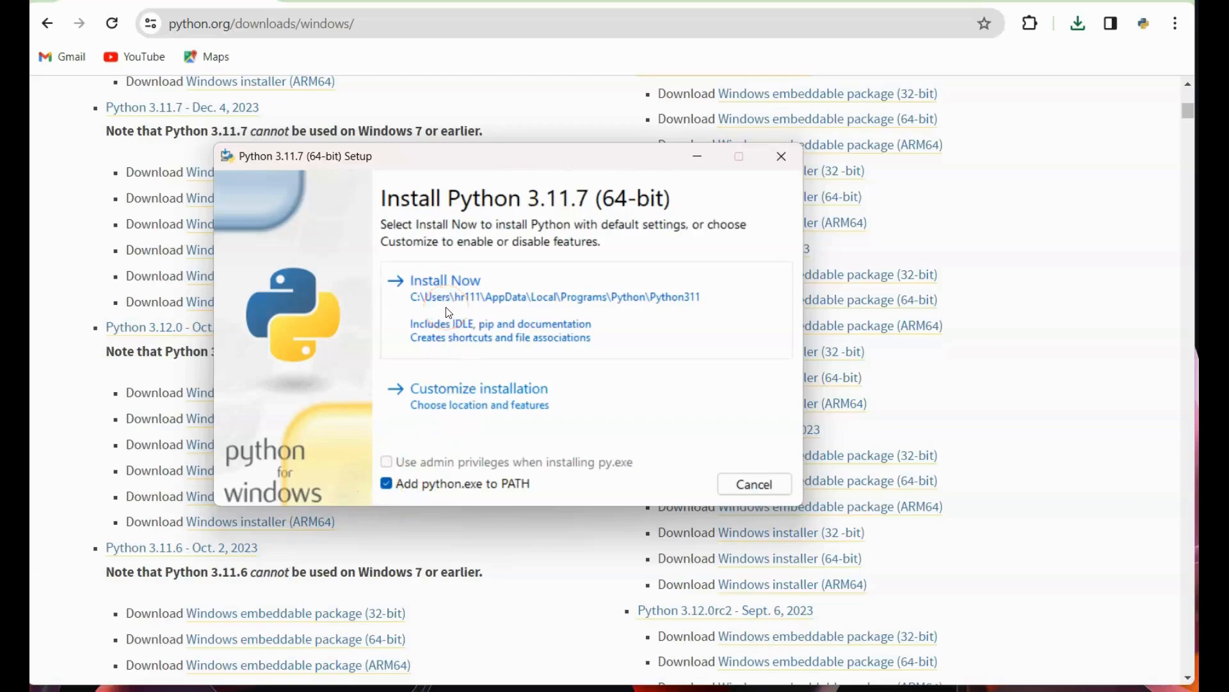
{"action": "left_click", "coordinate": [446, 280]}
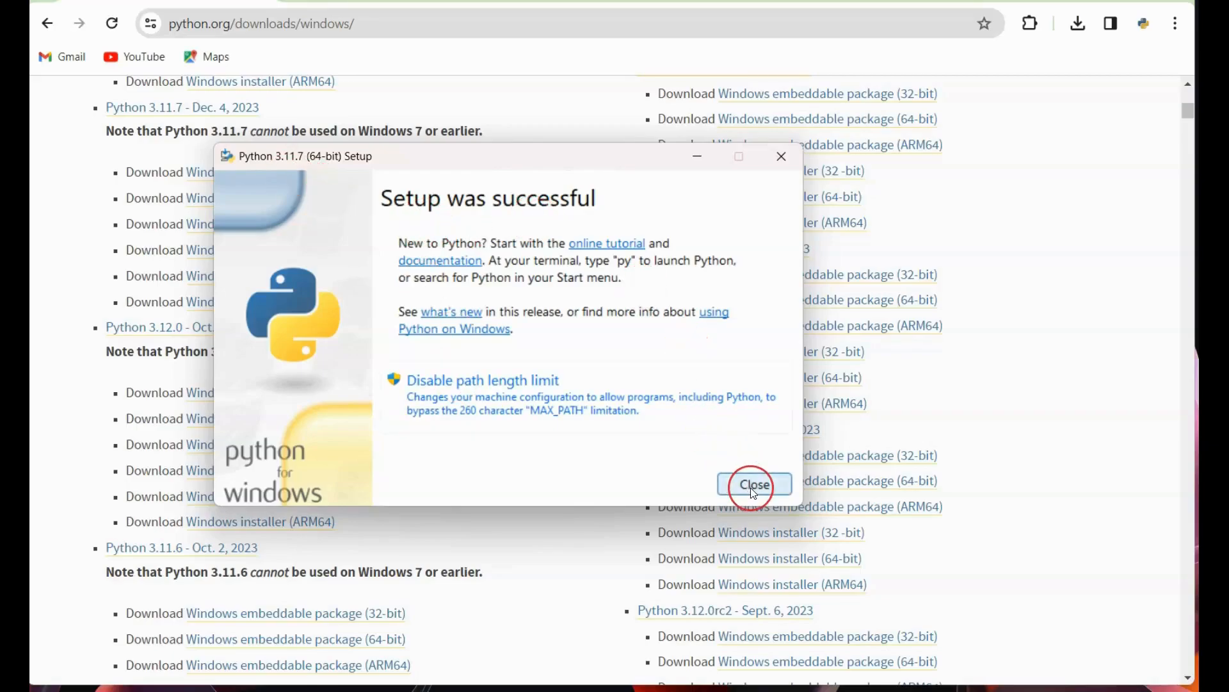
Close setup, then find 'idle' in Windows Search and launch IDLE for Python 3.11.
{"action": "left_click", "coordinate": [753, 484]}
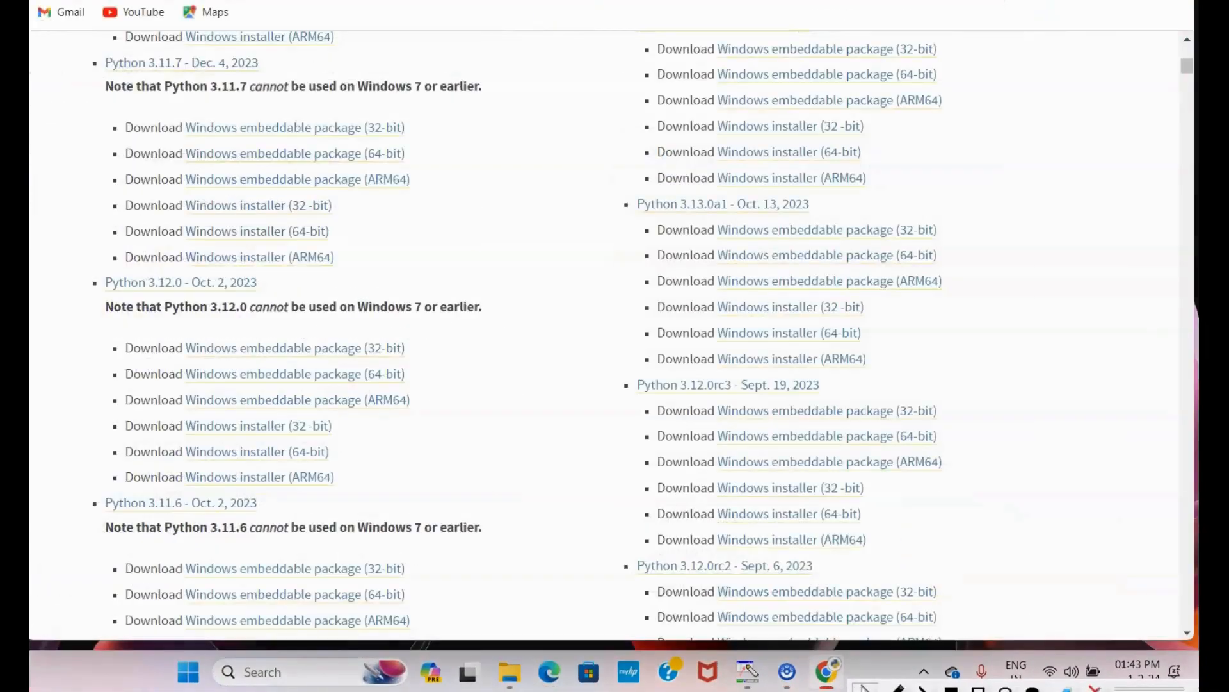
{"action": "left_click", "coordinate": [261, 671]}
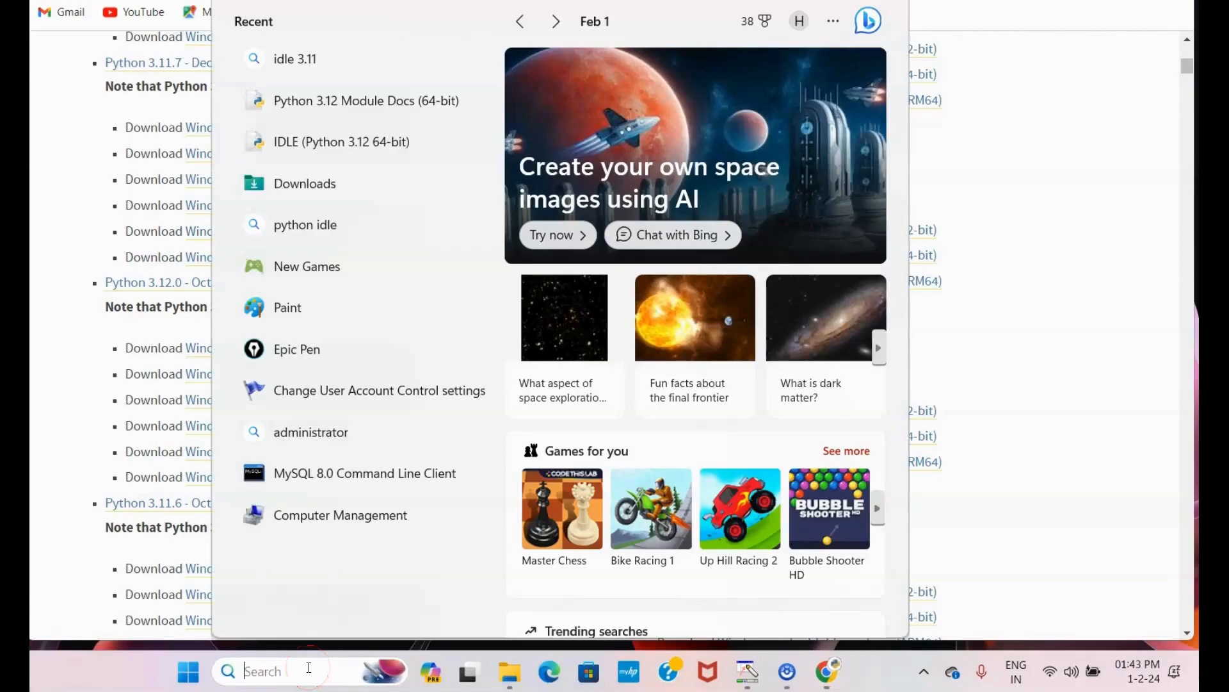
{"action": "type", "text": "idle"}
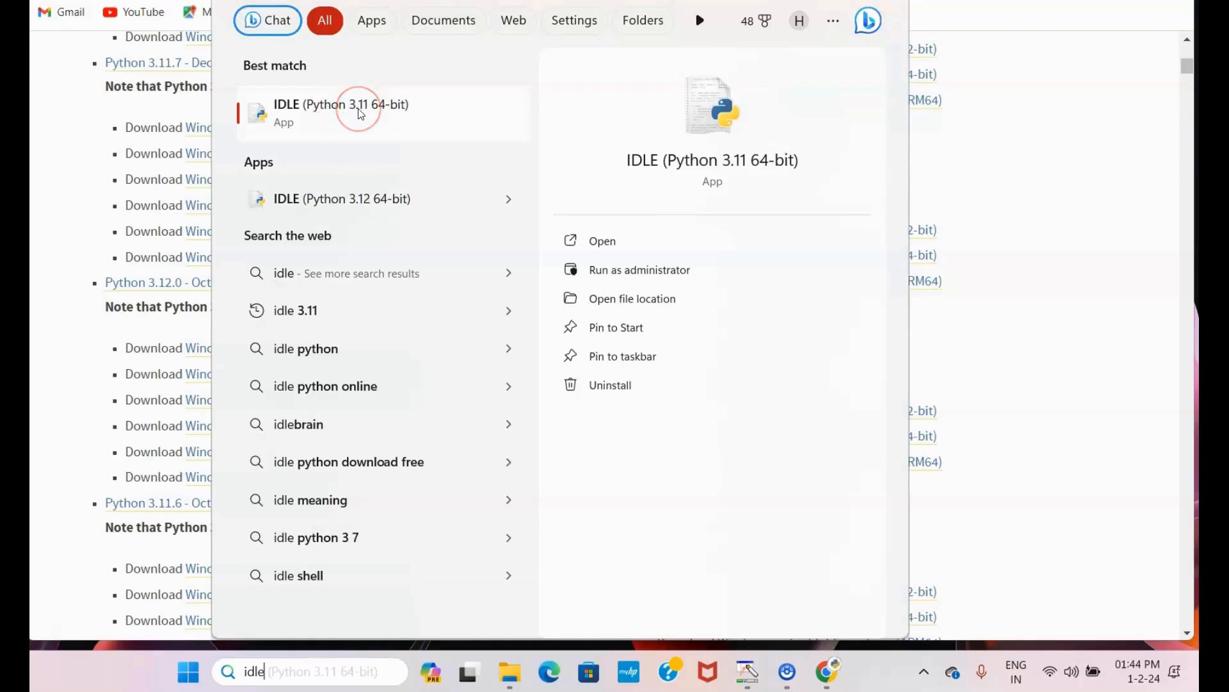
{"action": "left_click", "coordinate": [341, 112]}
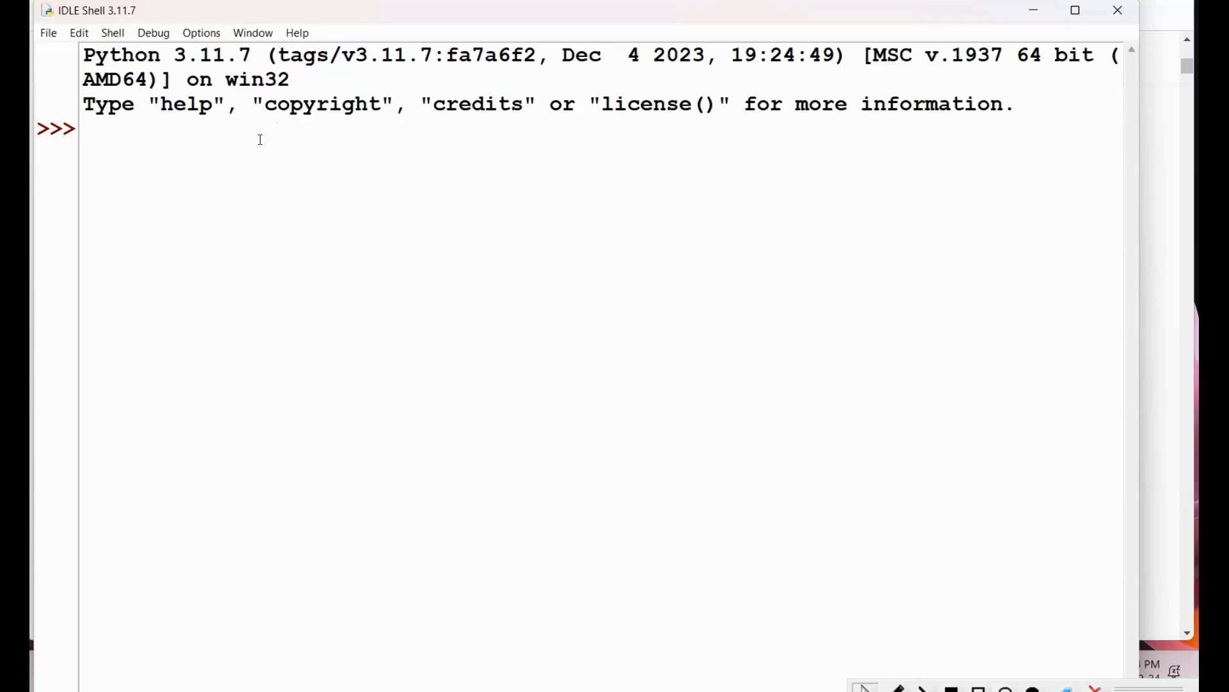
Evaluate print(2+3) in the IDLE shell to get 5.
{"action": "type", "text": "print("}
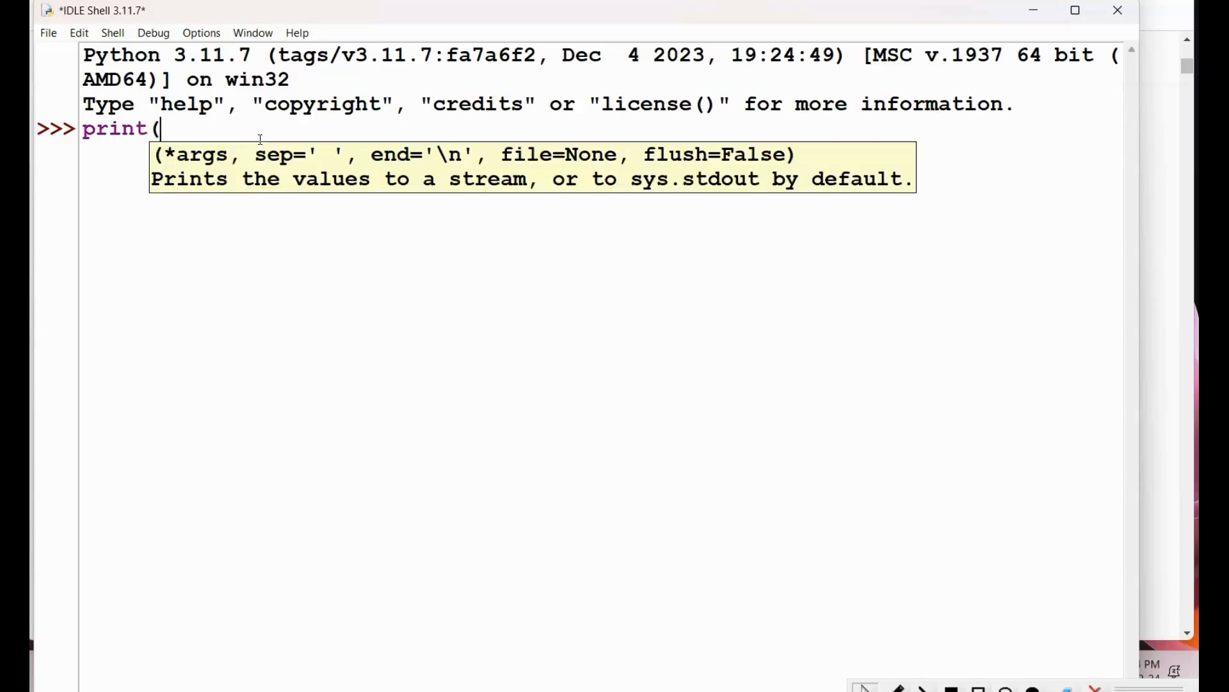
{"action": "type", "text": "2+3"}
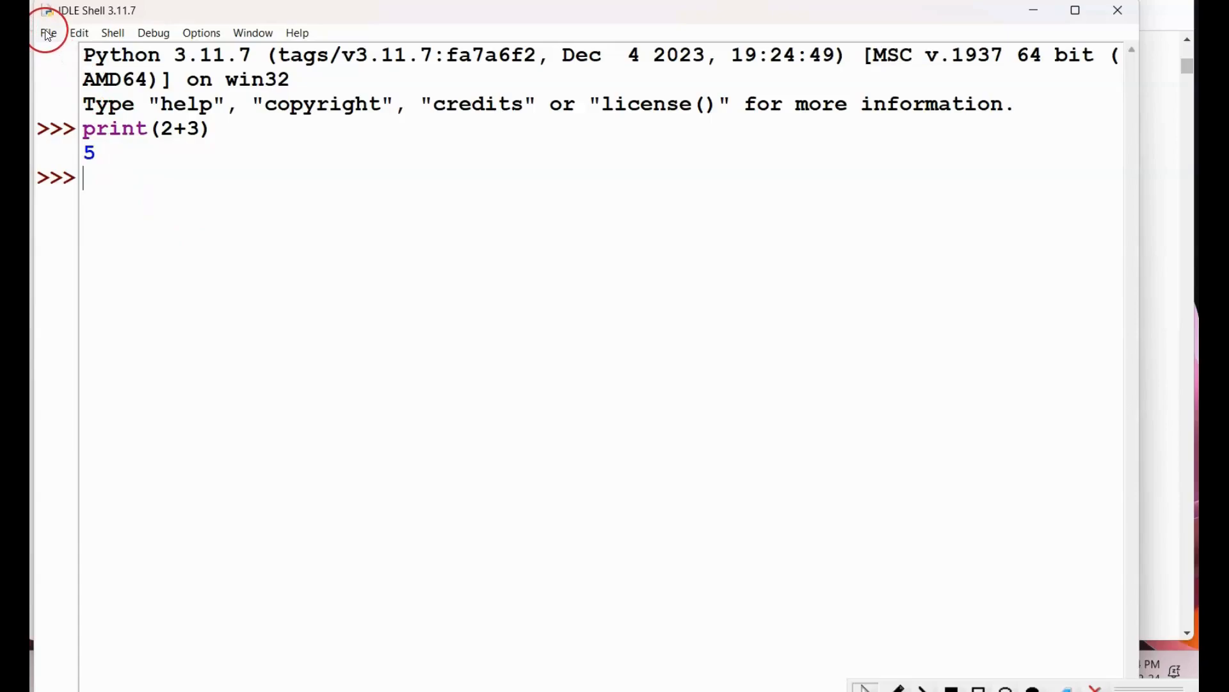
{"action": "left_click", "coordinate": [48, 34]}
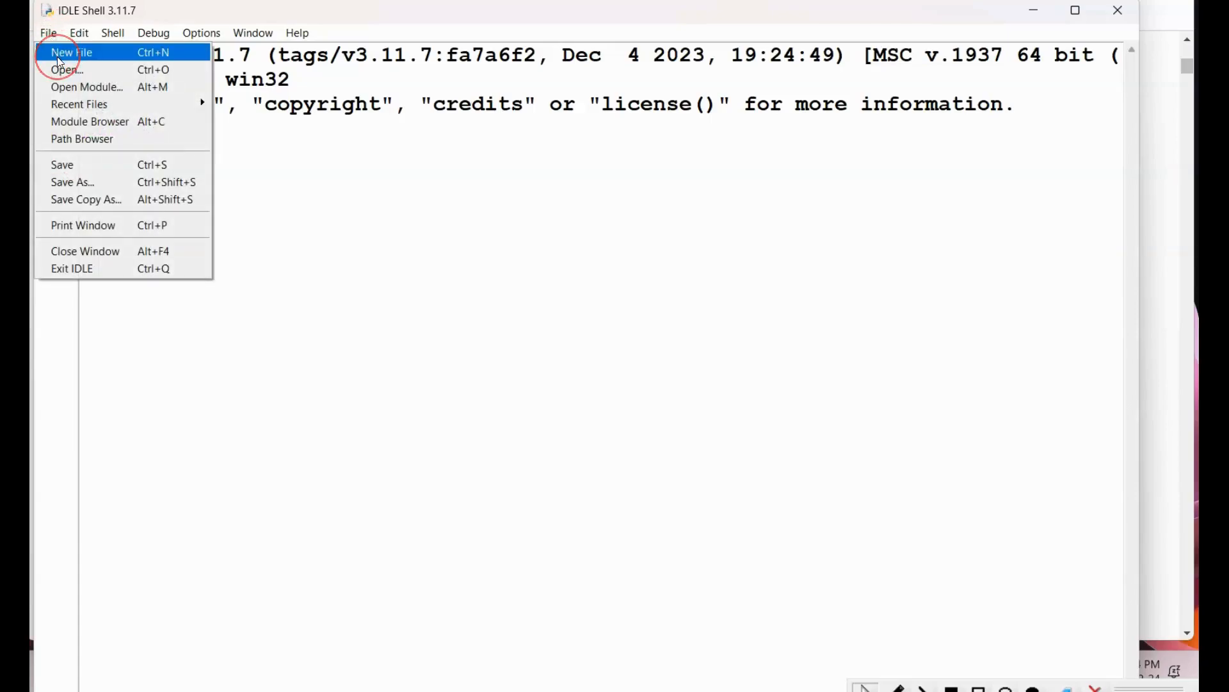
Create a new script window containing print("Hello World").
{"action": "left_click", "coordinate": [71, 51]}
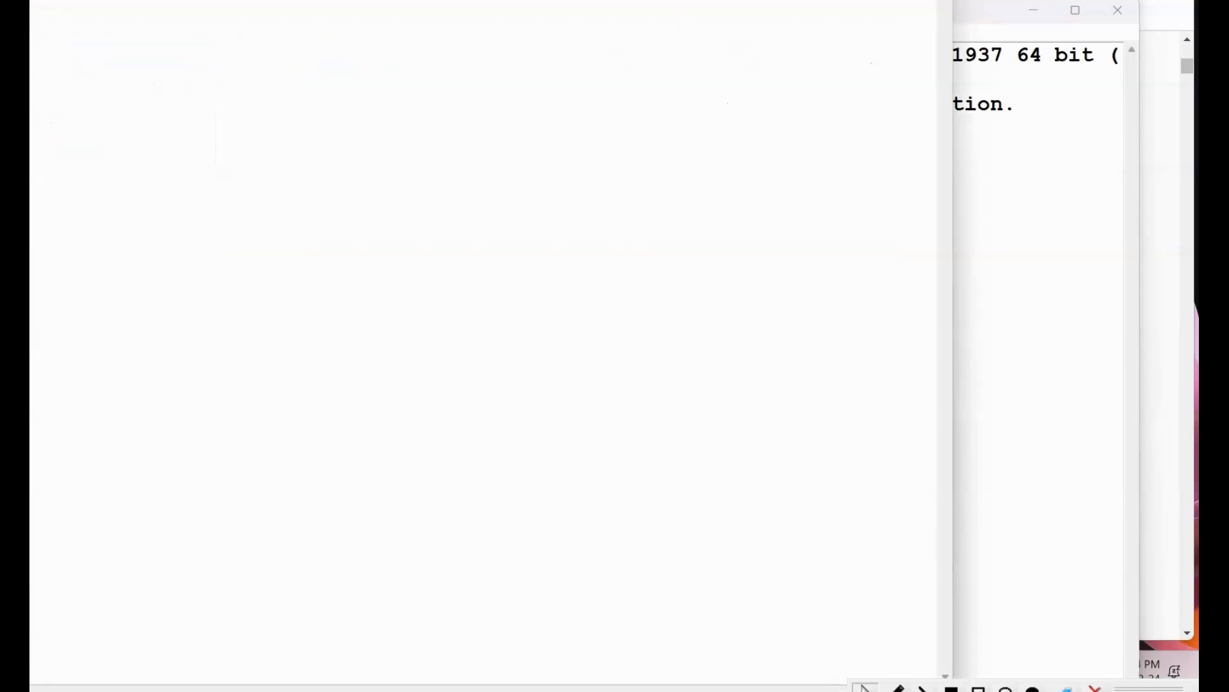
{"action": "left_click", "coordinate": [65, 40]}
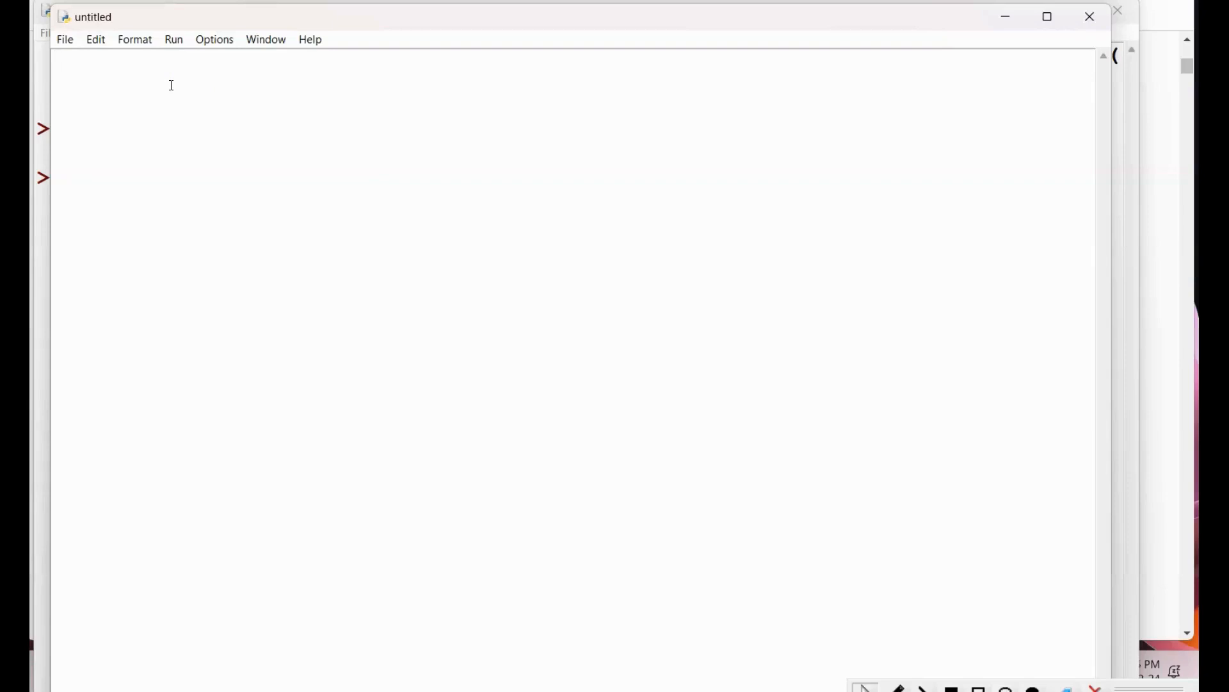
{"action": "type", "text": "pti"}
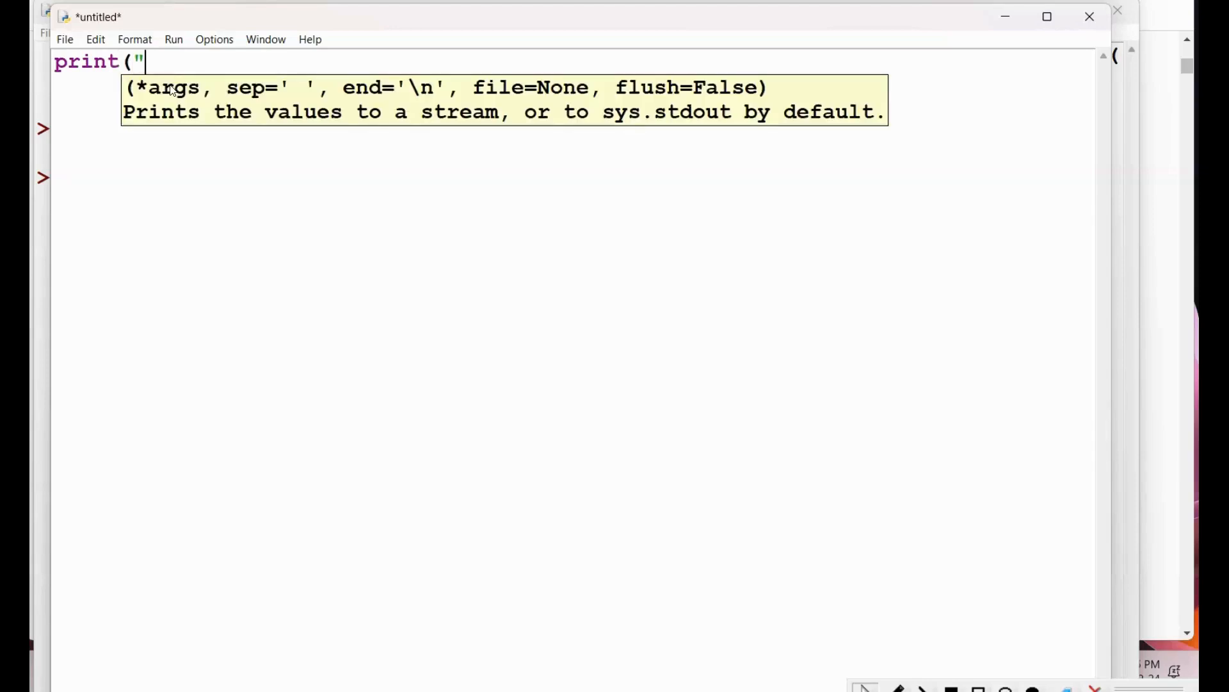
{"action": "type", "text": "Hello Wor"}
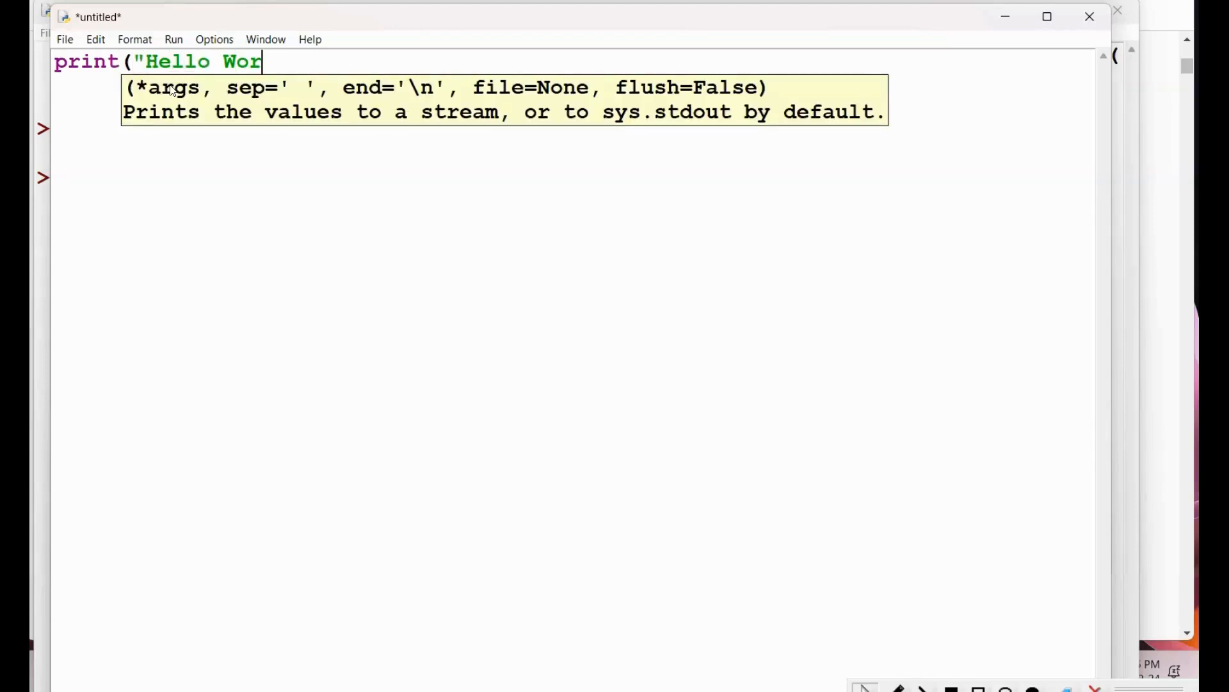
{"action": "type", "text": "ld\""}
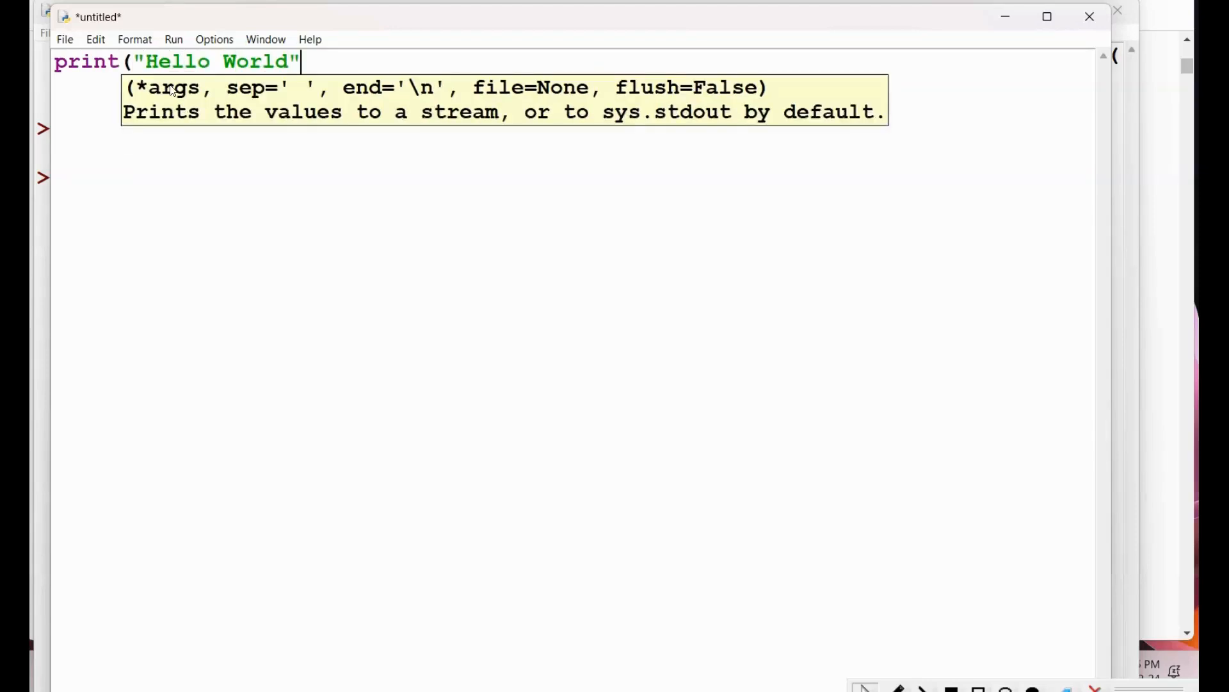
{"action": "left_click", "coordinate": [66, 39]}
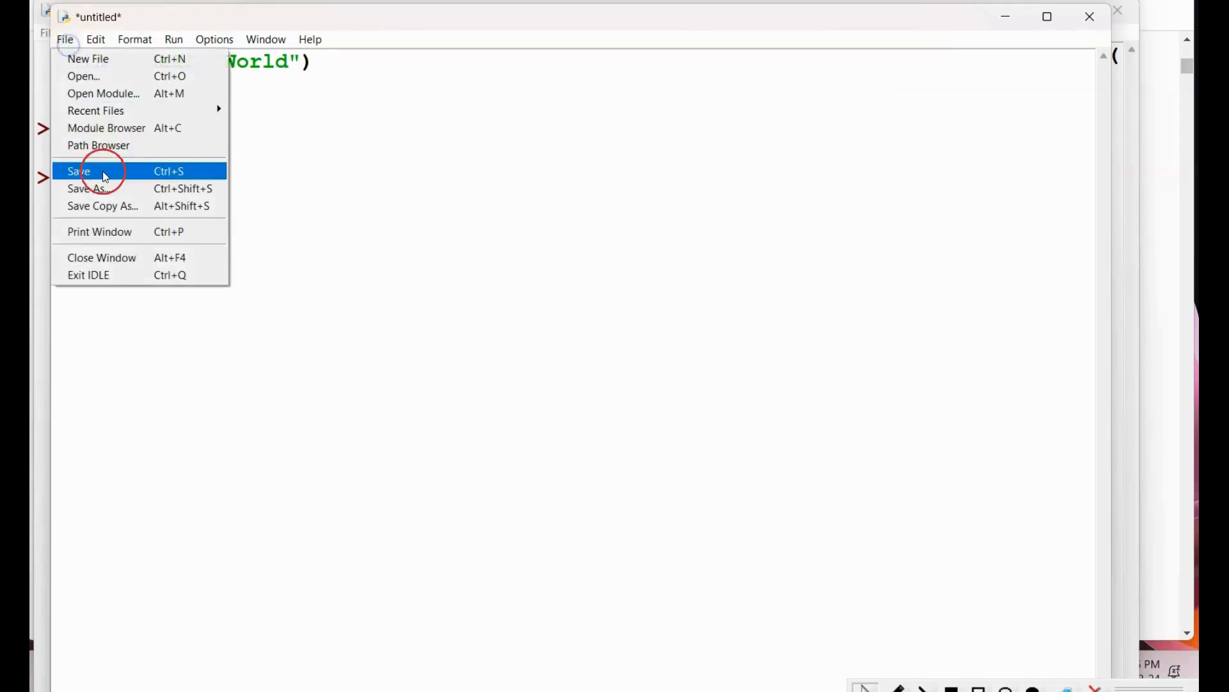
Save the script as demo.py in the Python311 folder.
{"action": "left_click", "coordinate": [78, 170]}
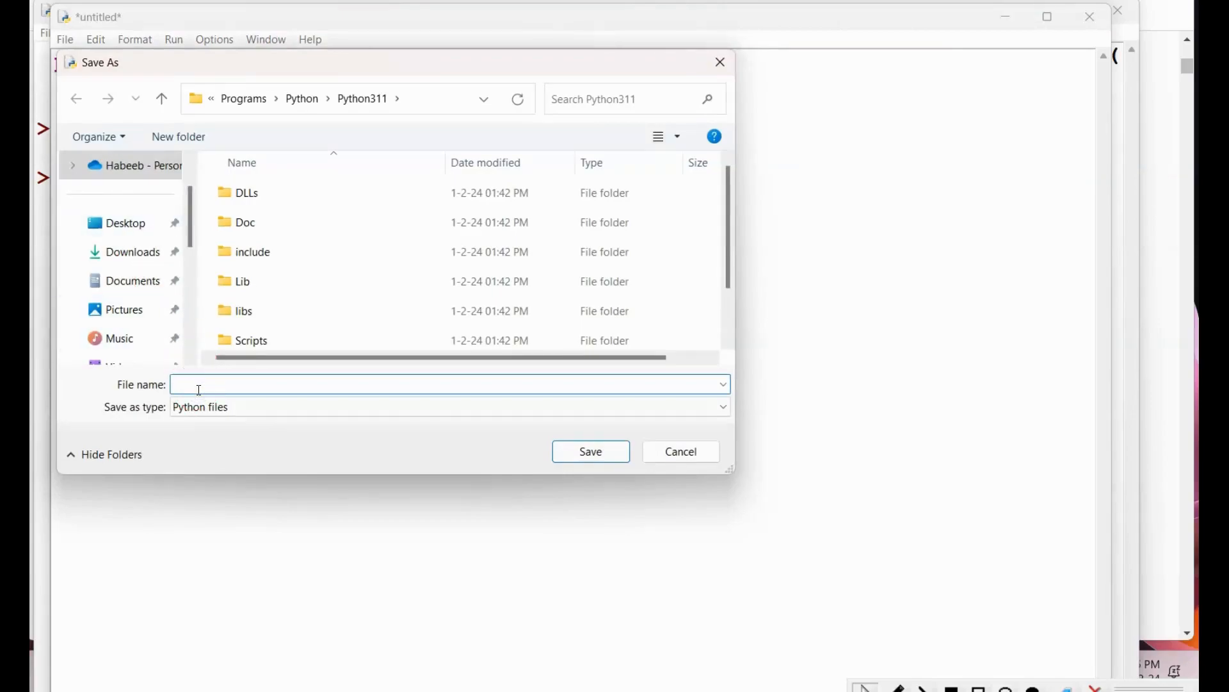
{"action": "type", "text": "demp"}
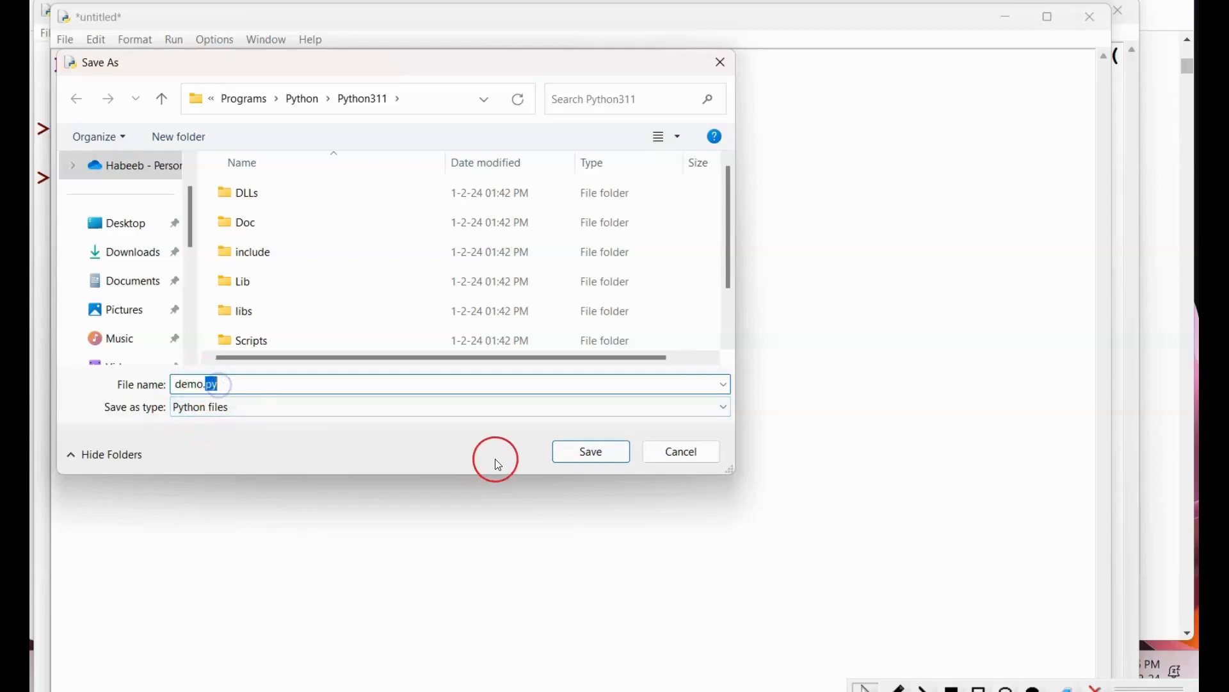
{"action": "left_click", "coordinate": [590, 451]}
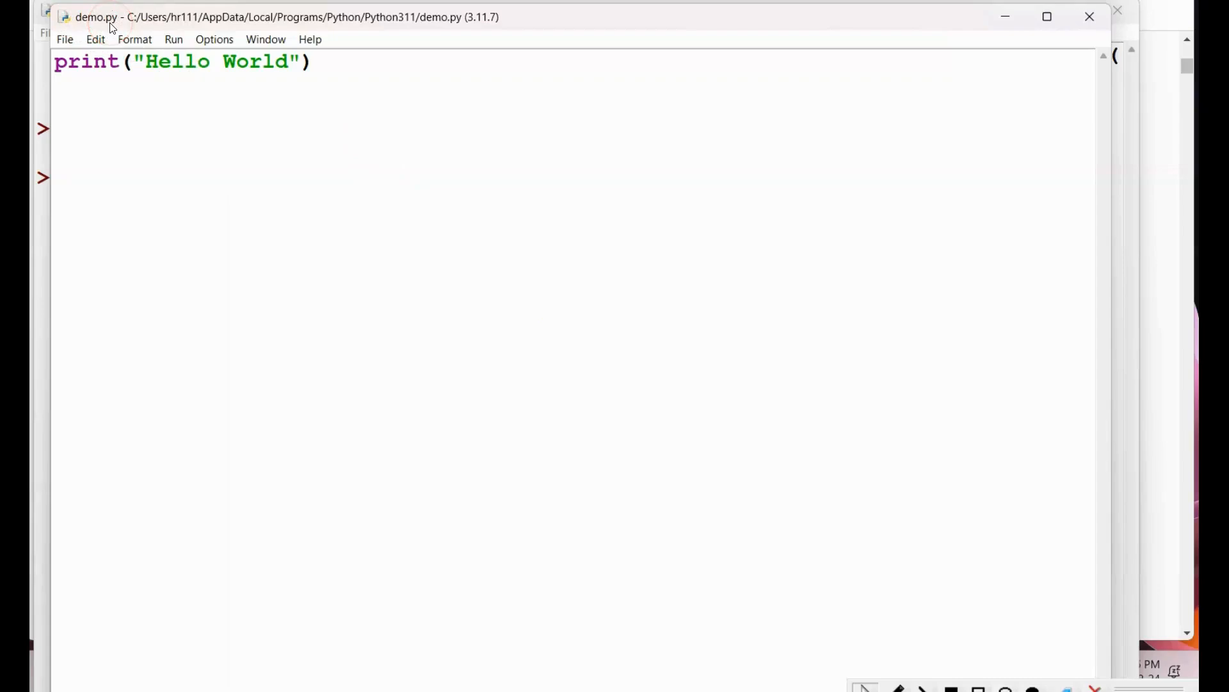
Run demo.py with F5 so the shell prints Hello World, then select that output.
{"action": "left_click", "coordinate": [146, 89]}
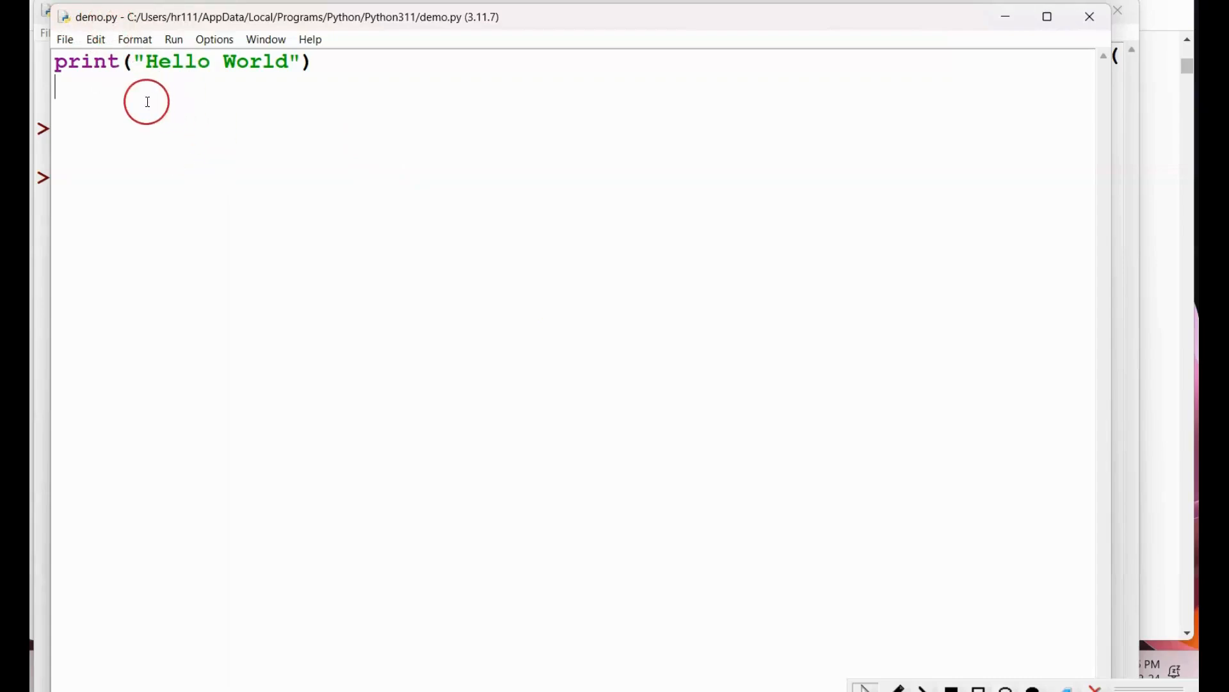
{"action": "key", "text": "F5"}
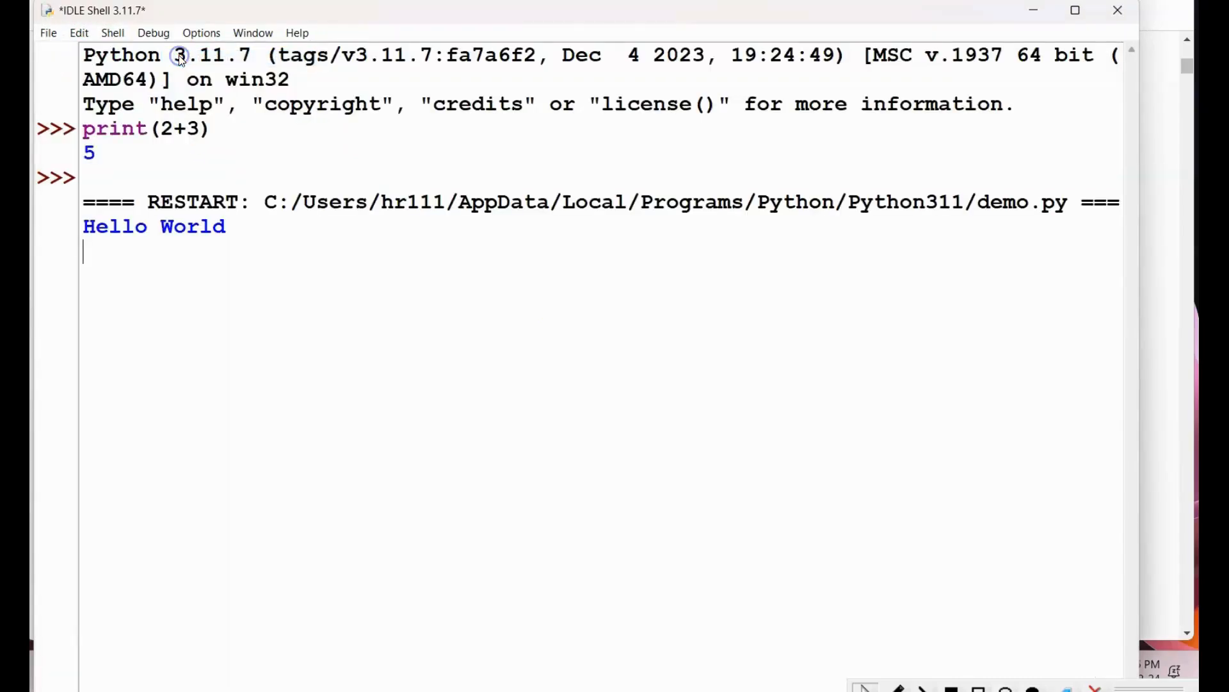
{"action": "double_click", "coordinate": [153, 227]}
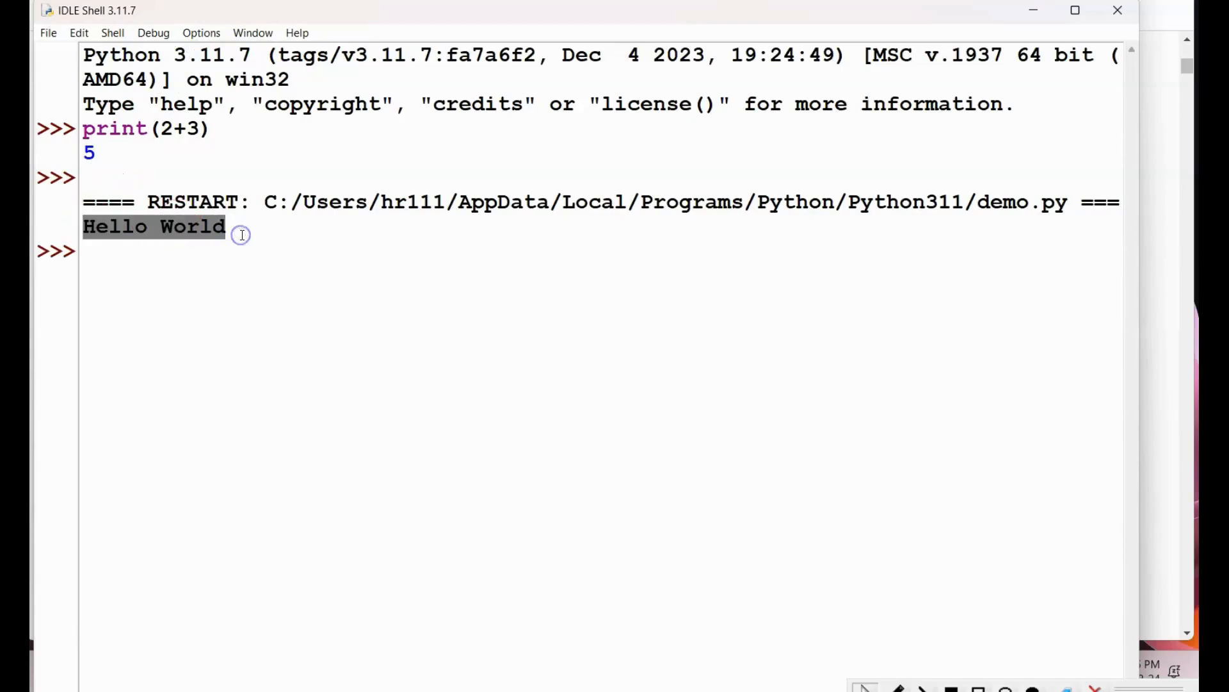